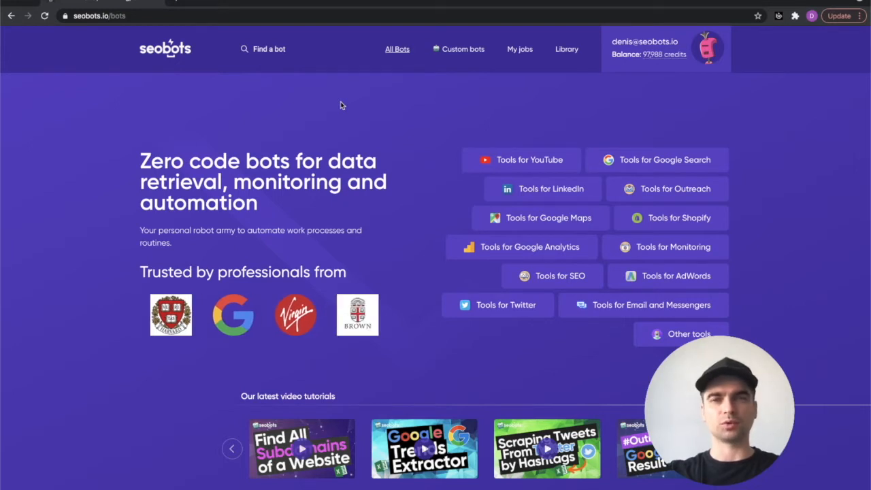
Step: Search the bot catalogue for 'amazon' and open the Amazon Product Price Monitor bot page
{"action": "scroll", "scroll_direction": "down", "scroll_amount": 3}
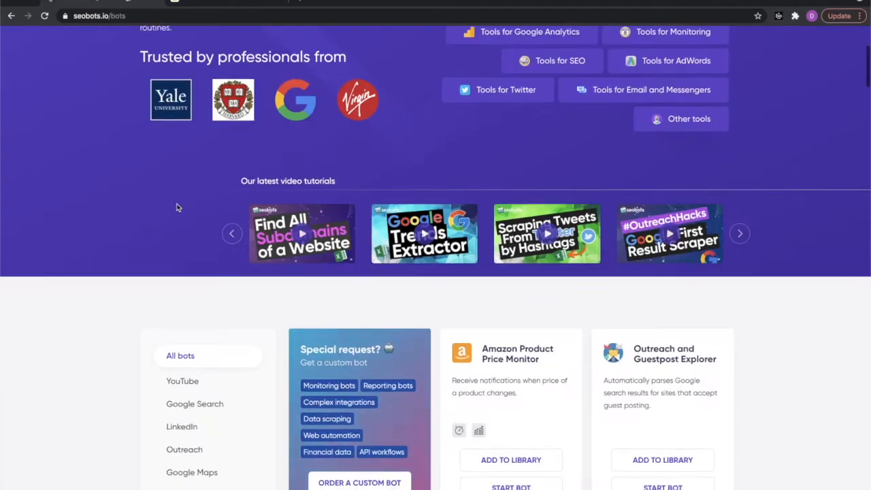
{"action": "scroll", "scroll_direction": "down", "scroll_amount": 3}
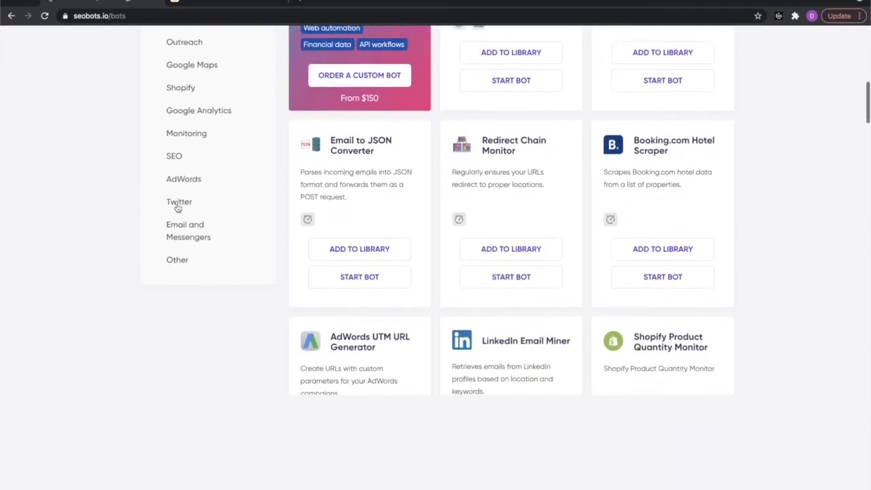
{"action": "scroll", "scroll_direction": "down", "scroll_amount": 3}
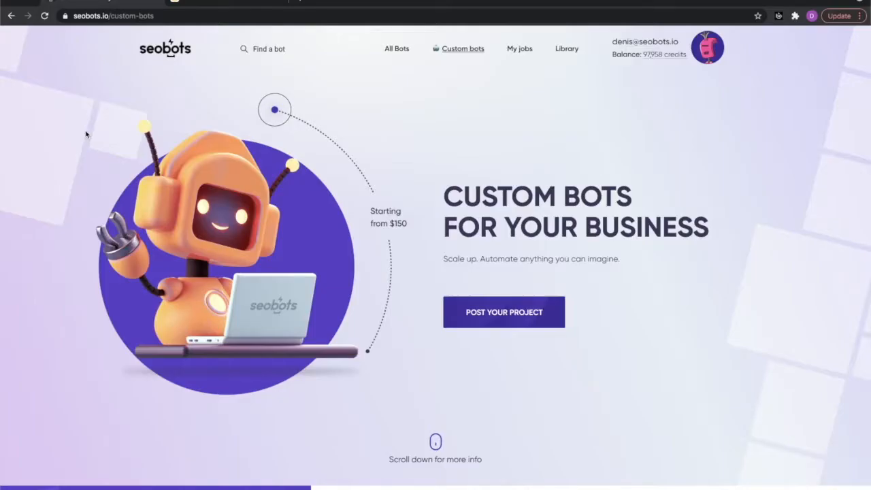
{"action": "scroll", "scroll_direction": "down", "scroll_amount": 3}
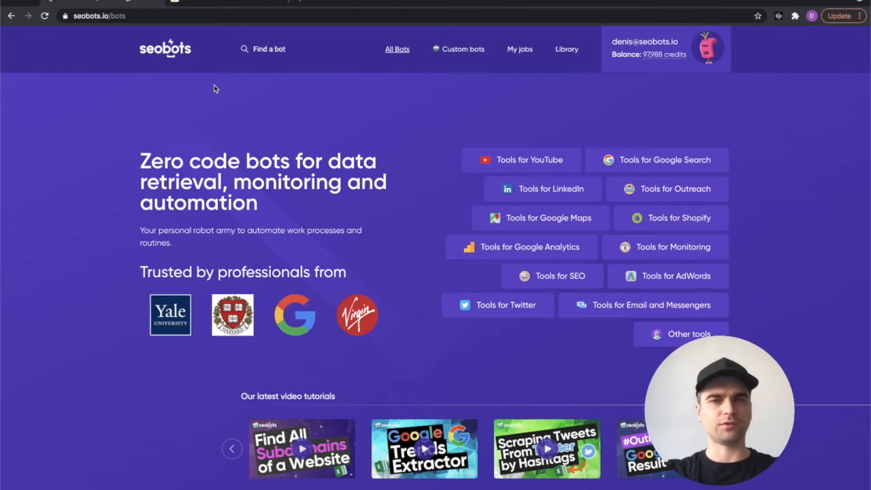
{"action": "left_click", "coordinate": [279, 49]}
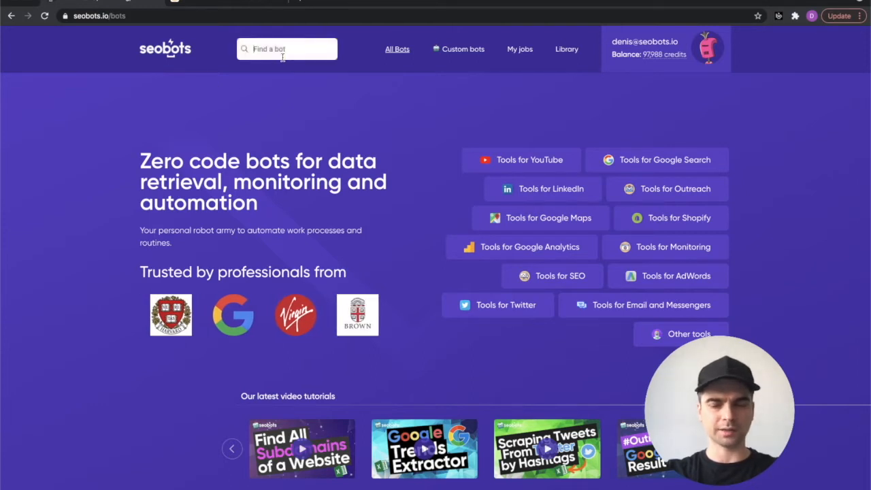
{"action": "type", "text": "amazon"}
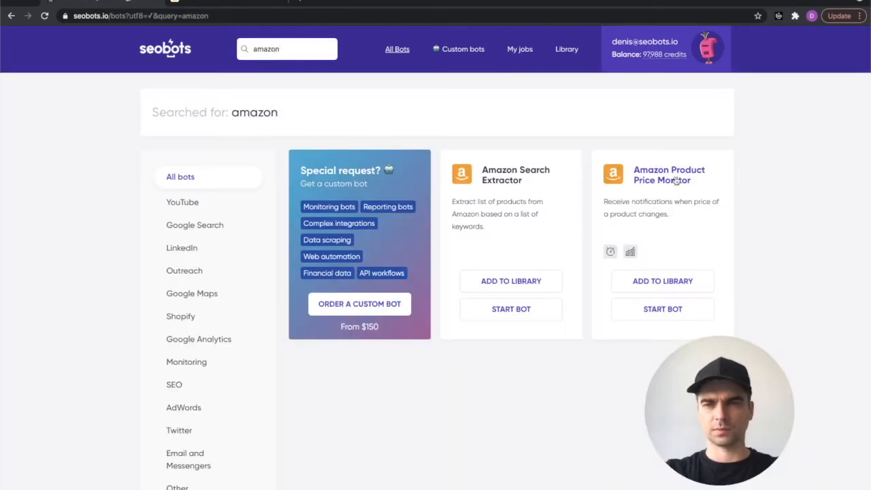
{"action": "left_click", "coordinate": [670, 174]}
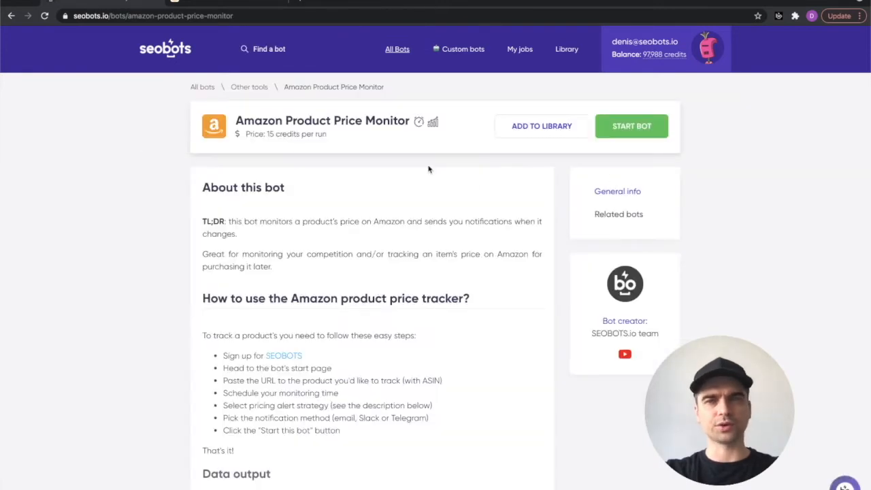
{"action": "scroll", "scroll_direction": "down", "scroll_amount": 3}
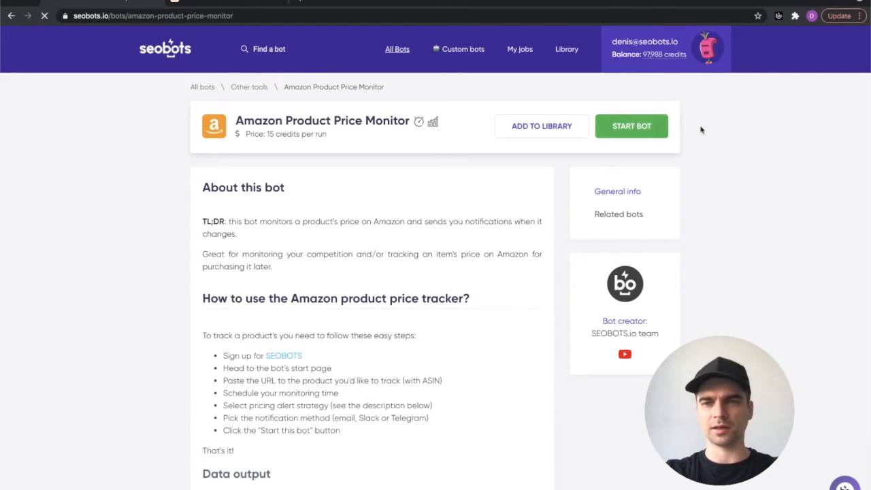
Step: Start the bot's job setup form and scroll to its settings
{"action": "left_click", "coordinate": [632, 125]}
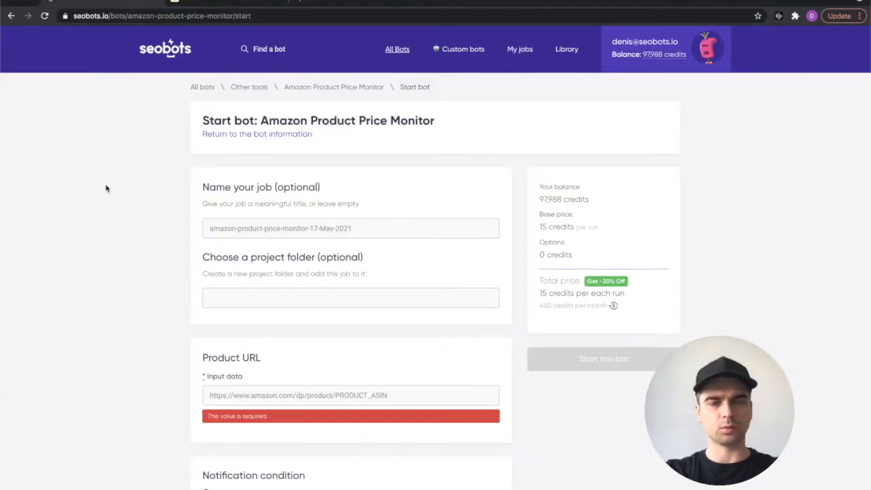
{"action": "scroll", "scroll_direction": "down", "scroll_amount": 3}
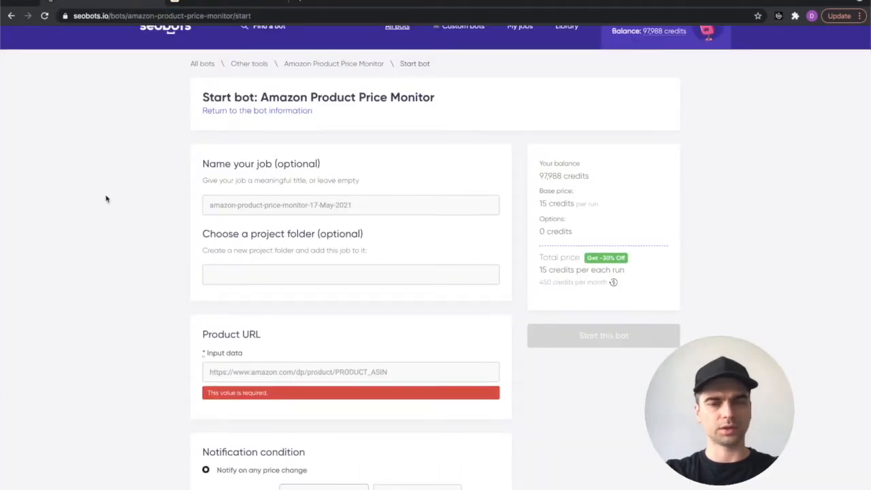
{"action": "scroll", "scroll_direction": "down", "scroll_amount": 3}
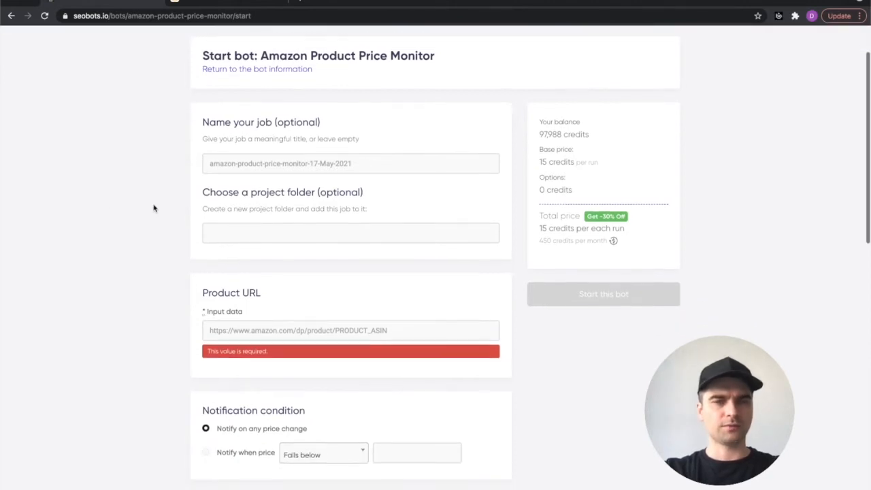
{"action": "mouse_move", "coordinate": [190, 128]}
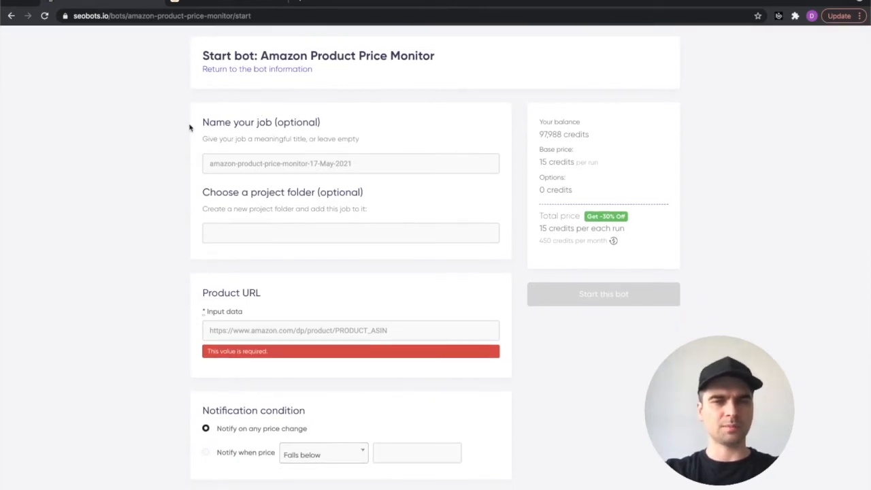
{"action": "scroll", "scroll_direction": "down", "scroll_amount": 3}
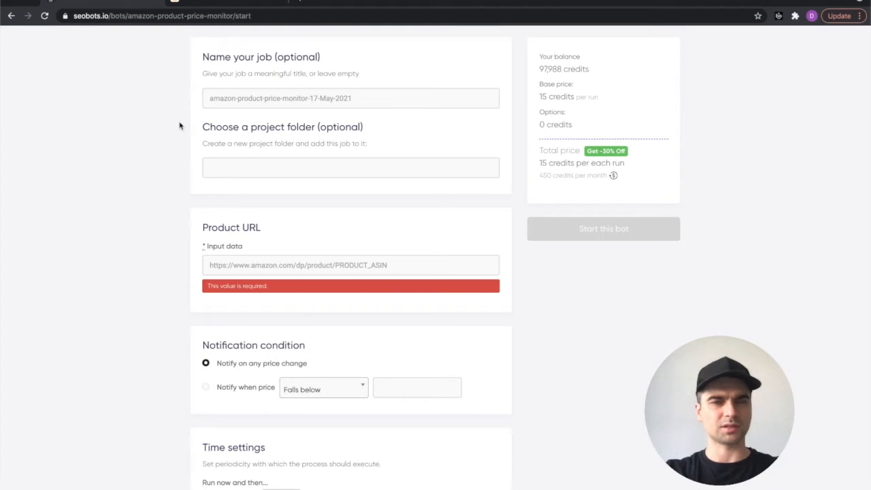
{"action": "scroll", "scroll_direction": "down", "scroll_amount": 3}
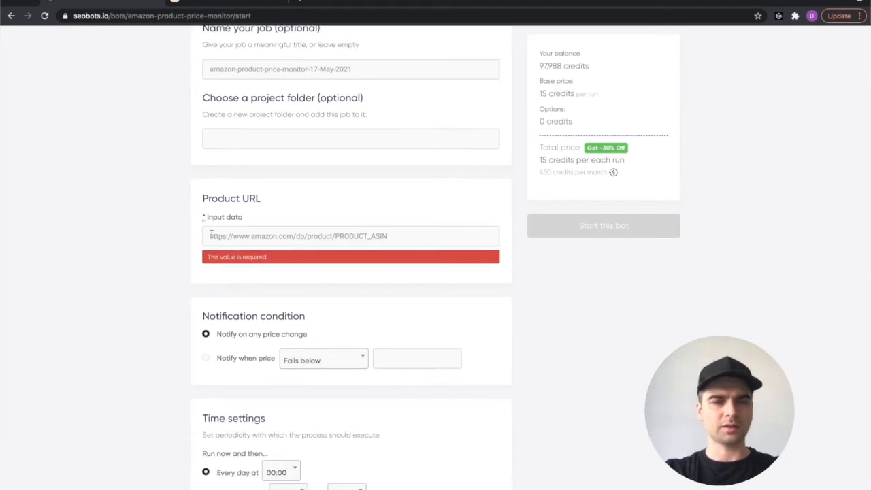
{"action": "left_click", "coordinate": [351, 237]}
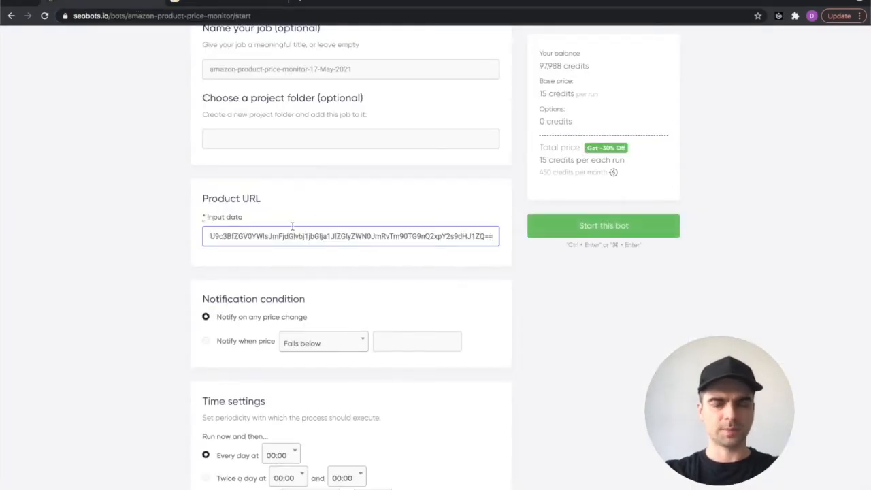
{"action": "type", "text": "https://www.amazon.com/dp/B08Q5X653X/ref=sspa_dk_detail_1?psc=1&pd_rd_i=B08Q"}
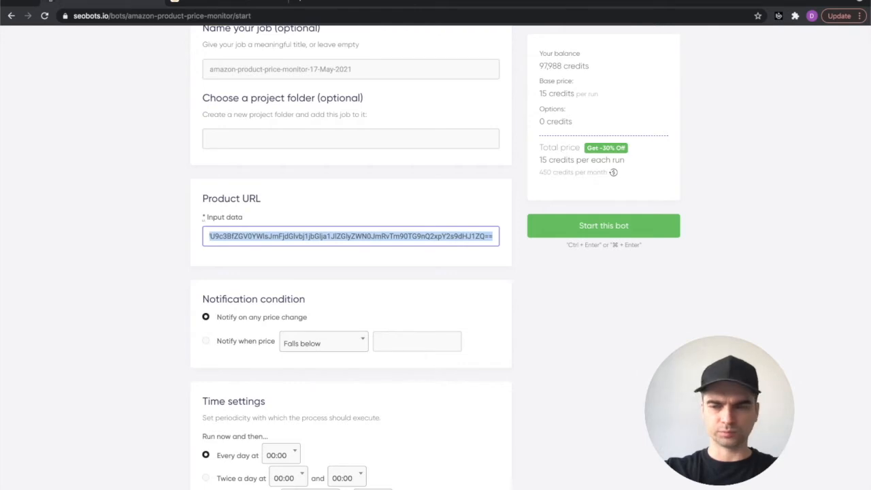
{"action": "type", "text": "https://www.amazon.com/dp/B08Q5X653X/"}
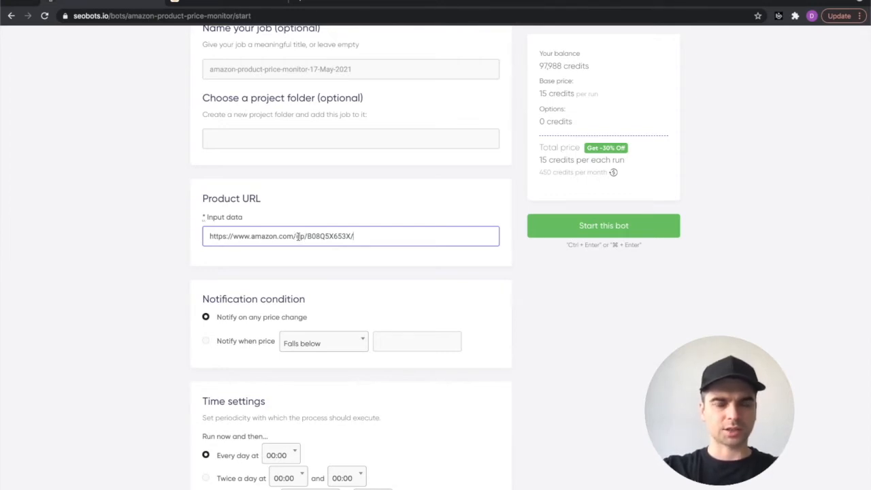
{"action": "double_click", "coordinate": [329, 237]}
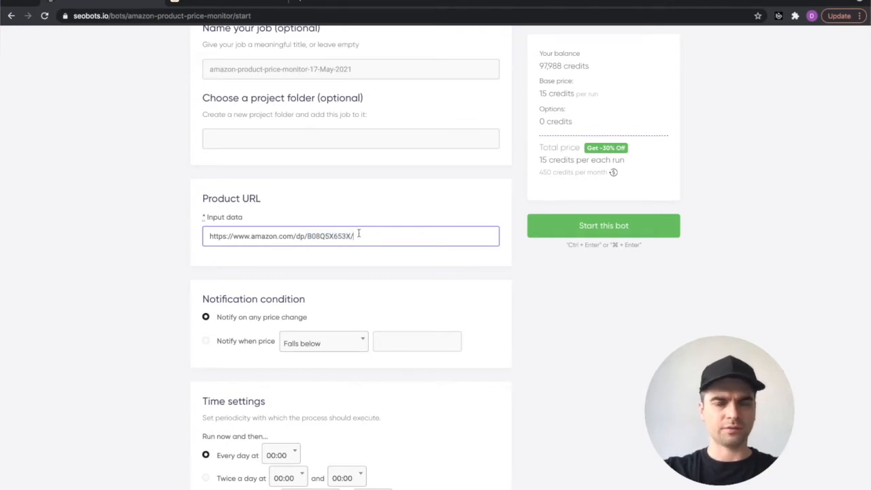
Step: Try the 'Notify when price goes above' threshold option, then set 'Notify on any price change'
{"action": "scroll", "scroll_direction": "down", "scroll_amount": 3}
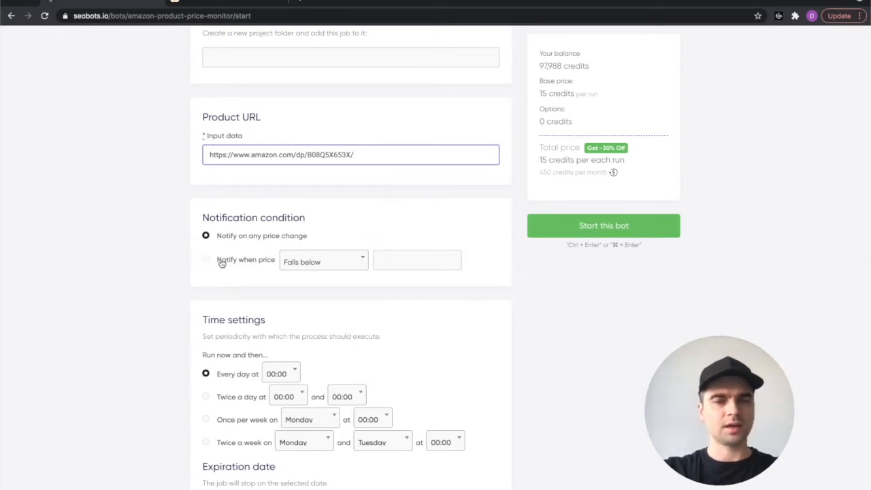
{"action": "mouse_move", "coordinate": [234, 264]}
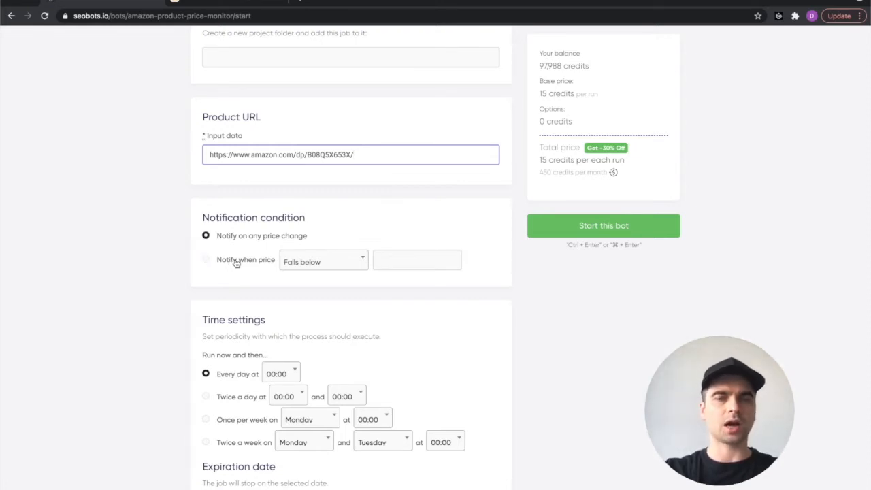
{"action": "mouse_move", "coordinate": [150, 217]}
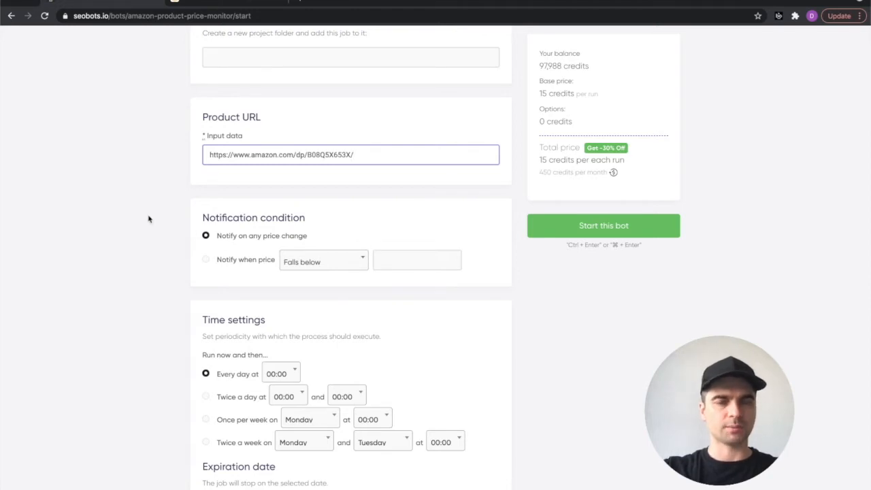
{"action": "scroll", "scroll_direction": "down", "scroll_amount": 3}
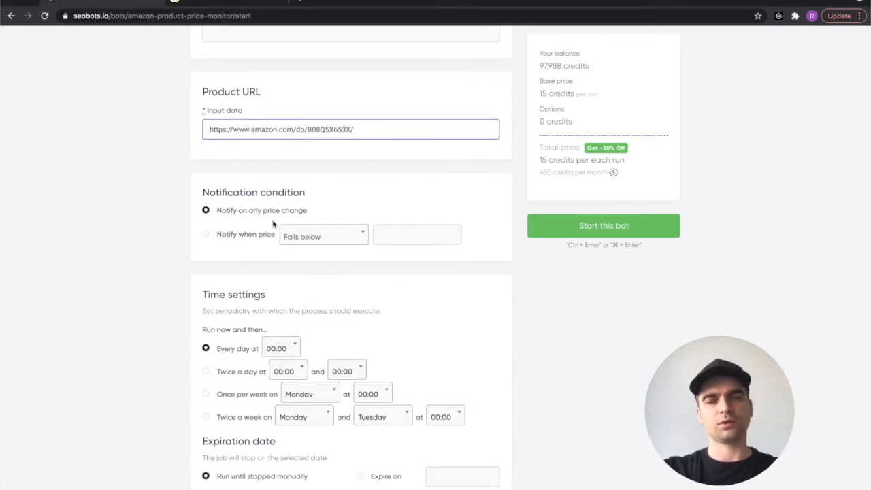
{"action": "left_click", "coordinate": [206, 234]}
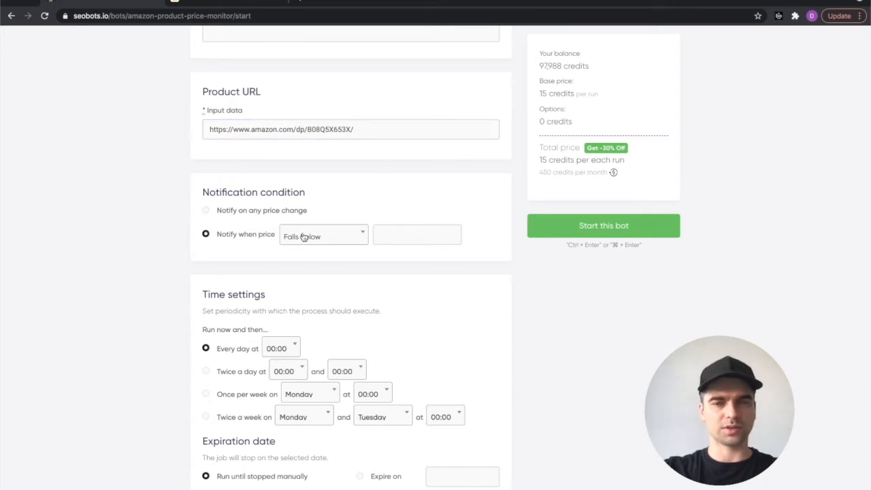
{"action": "left_click", "coordinate": [324, 237]}
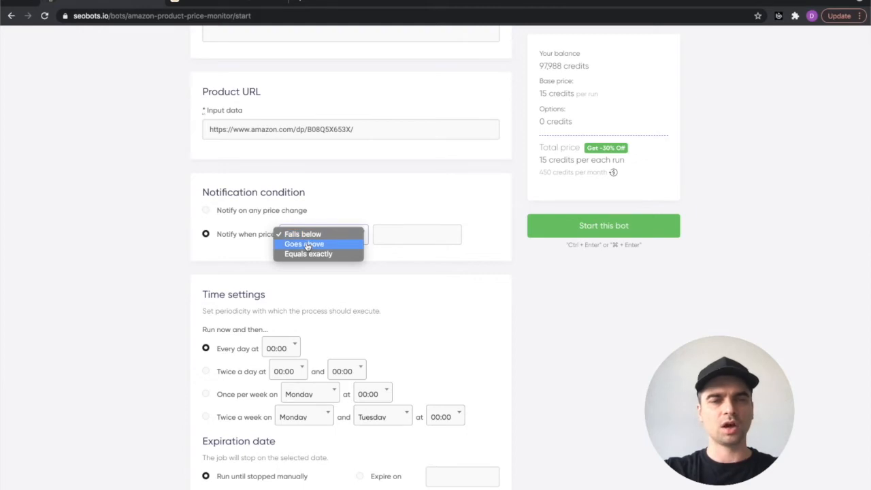
{"action": "left_click", "coordinate": [305, 244]}
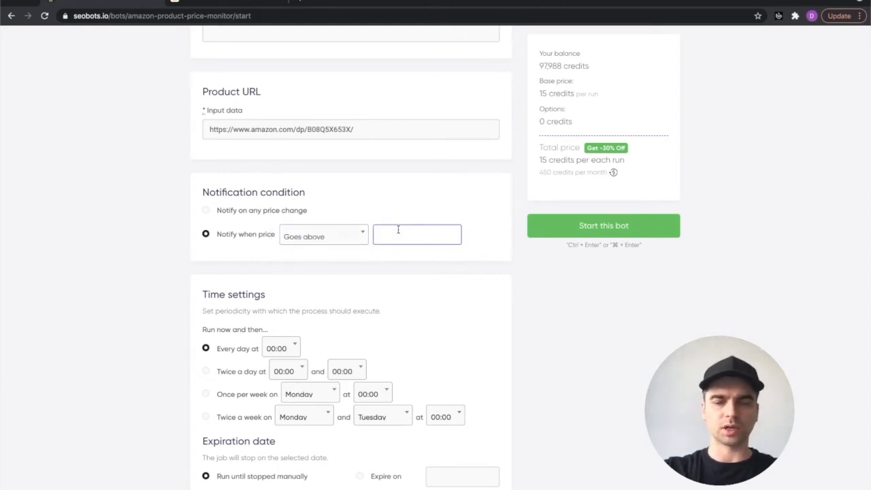
{"action": "left_click", "coordinate": [417, 234]}
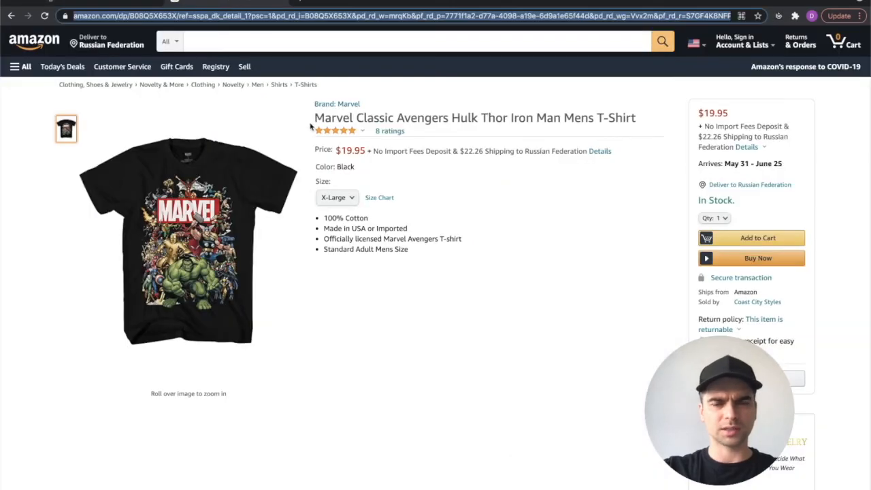
{"action": "mouse_move", "coordinate": [264, 118]}
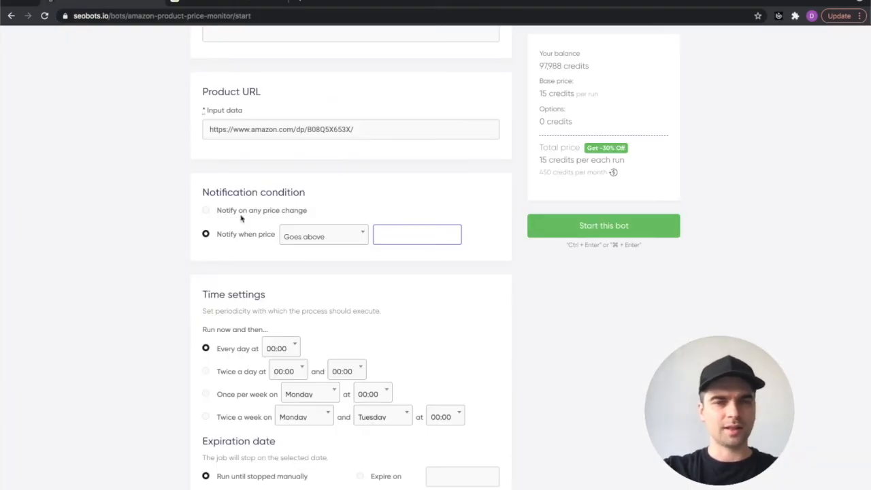
{"action": "left_click", "coordinate": [207, 210]}
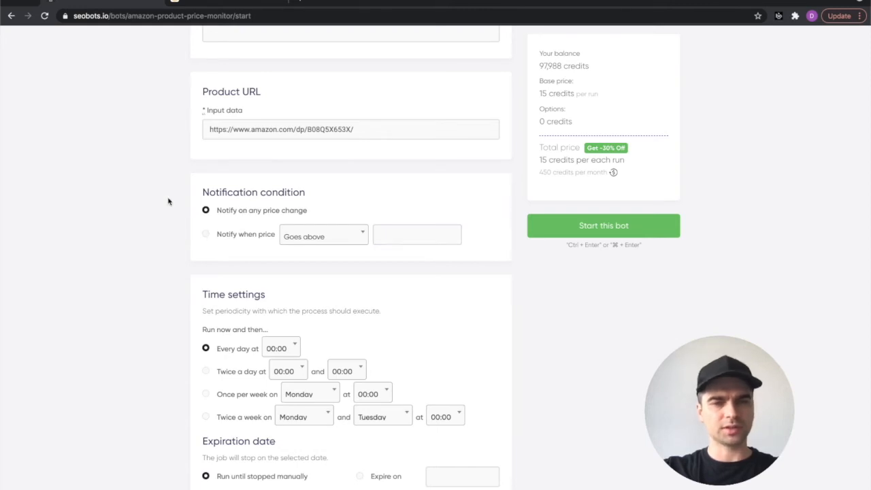
Step: Set the schedule to run every day at 12:00, running until stopped manually
{"action": "scroll", "scroll_direction": "down", "scroll_amount": 3}
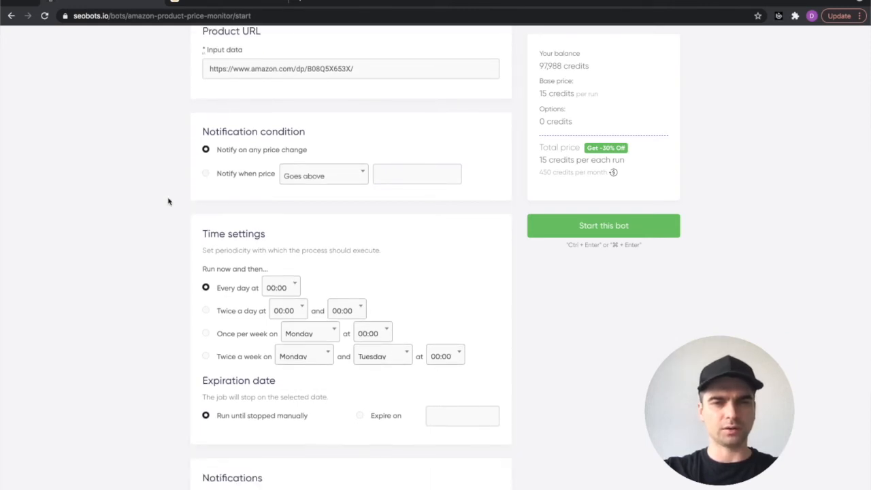
{"action": "scroll", "scroll_direction": "down", "scroll_amount": 3}
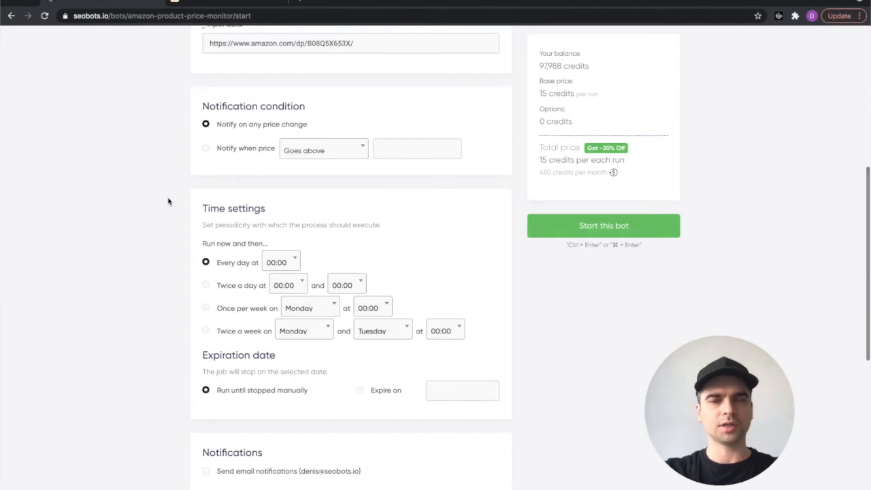
{"action": "scroll", "scroll_direction": "down", "scroll_amount": 3}
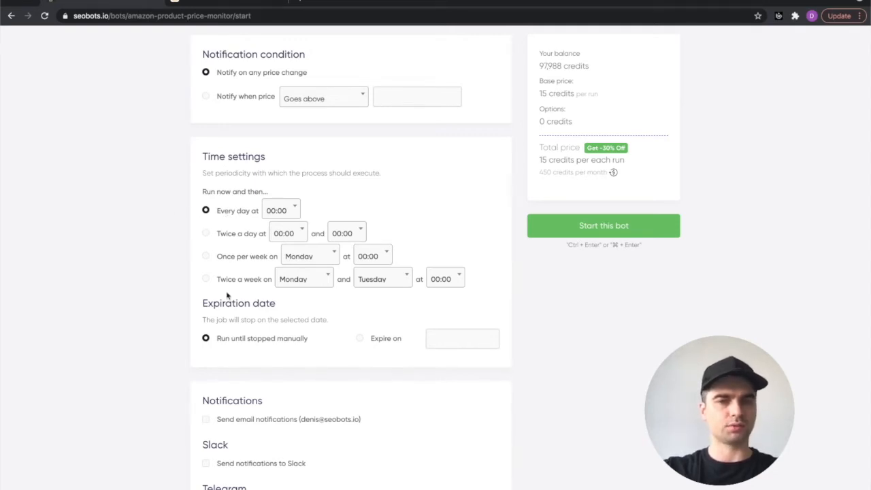
{"action": "mouse_move", "coordinate": [265, 245]}
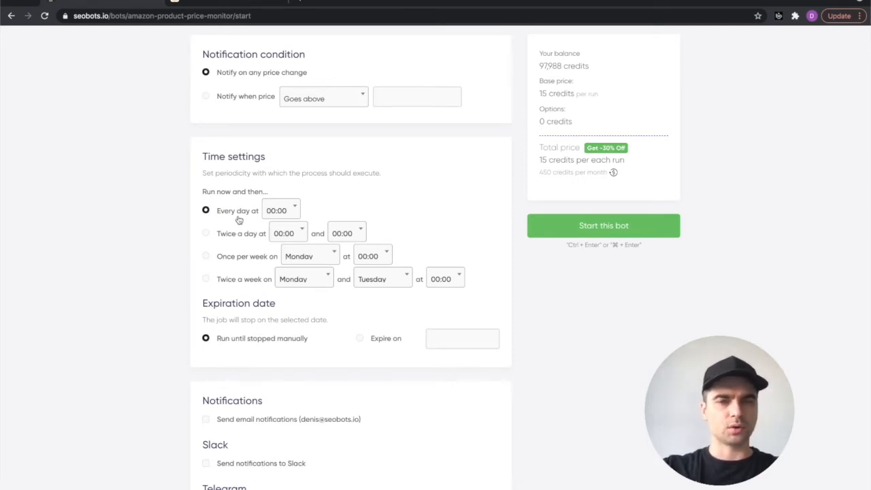
{"action": "left_click", "coordinate": [281, 209]}
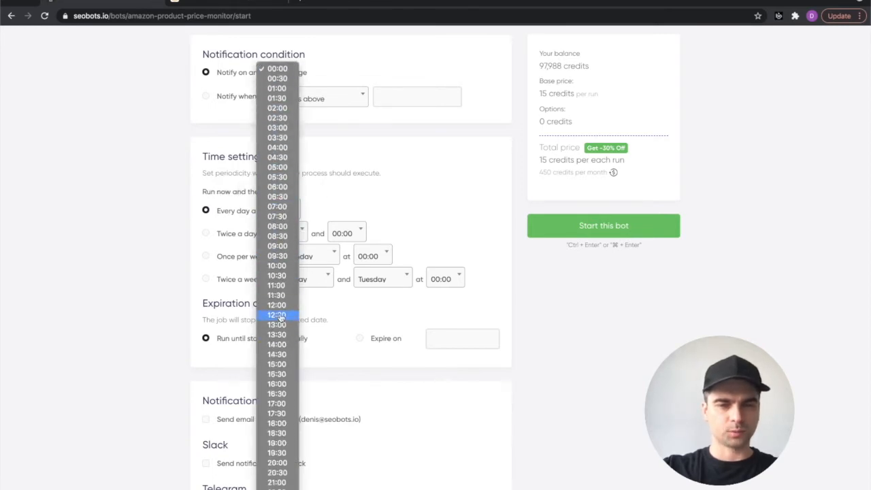
{"action": "left_click", "coordinate": [278, 314]}
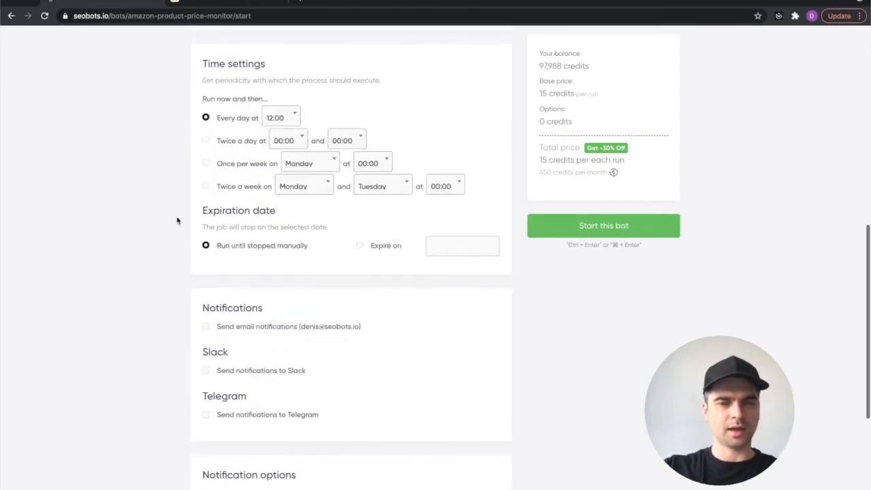
{"action": "scroll", "scroll_direction": "down", "scroll_amount": 3}
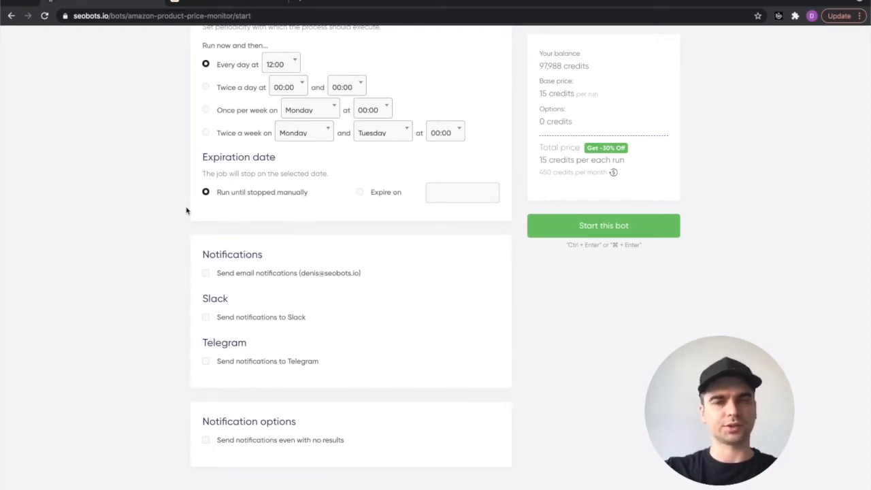
{"action": "scroll", "scroll_direction": "down", "scroll_amount": 3}
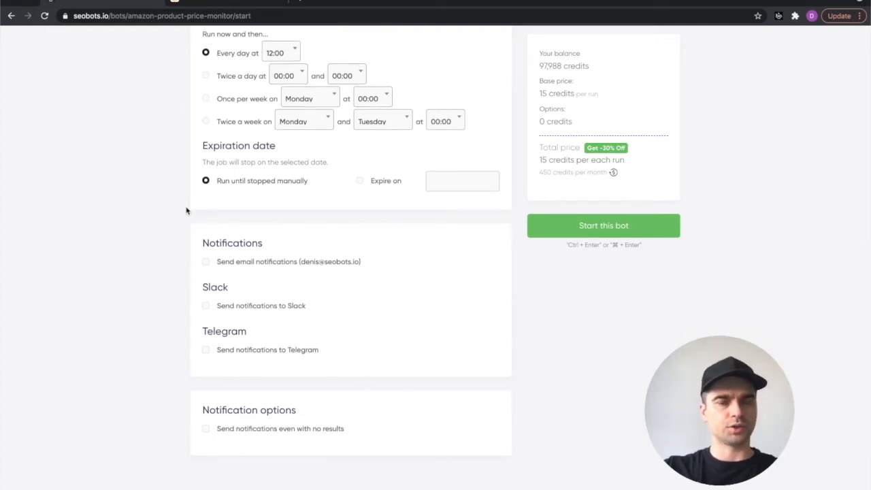
{"action": "scroll", "scroll_direction": "down", "scroll_amount": 3}
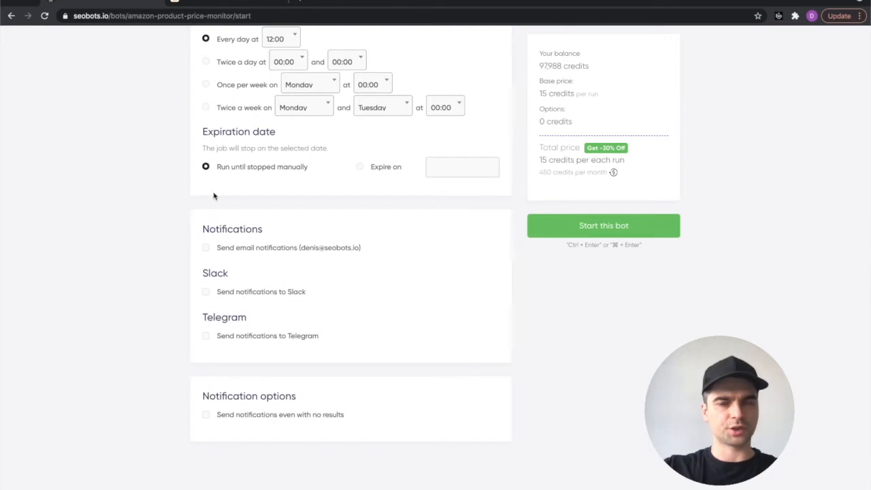
{"action": "scroll", "scroll_direction": "down", "scroll_amount": 3}
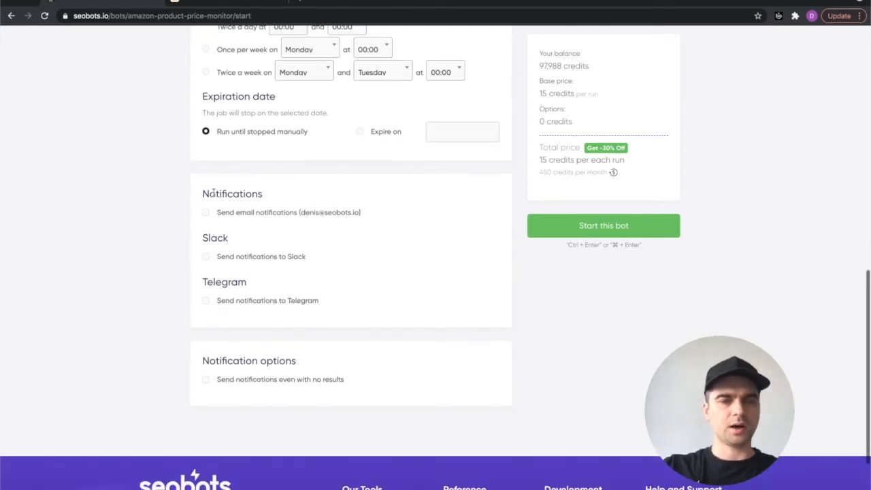
{"action": "mouse_move", "coordinate": [195, 196]}
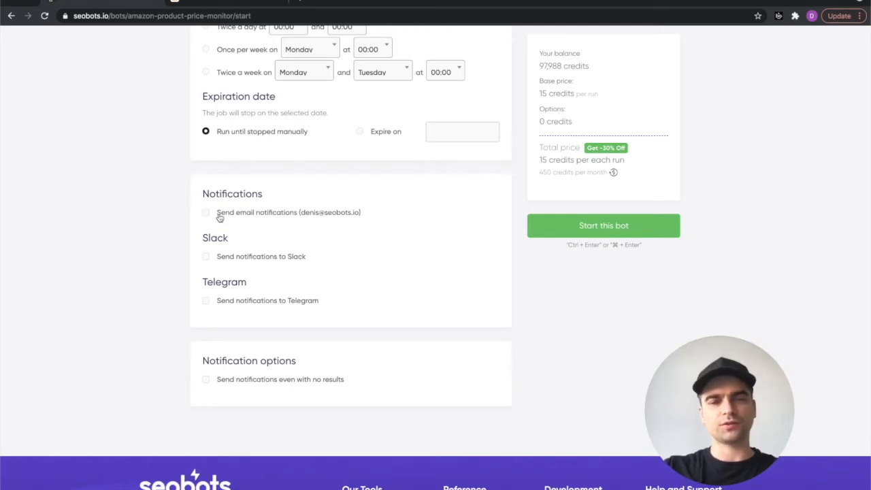
{"action": "mouse_move", "coordinate": [242, 310]}
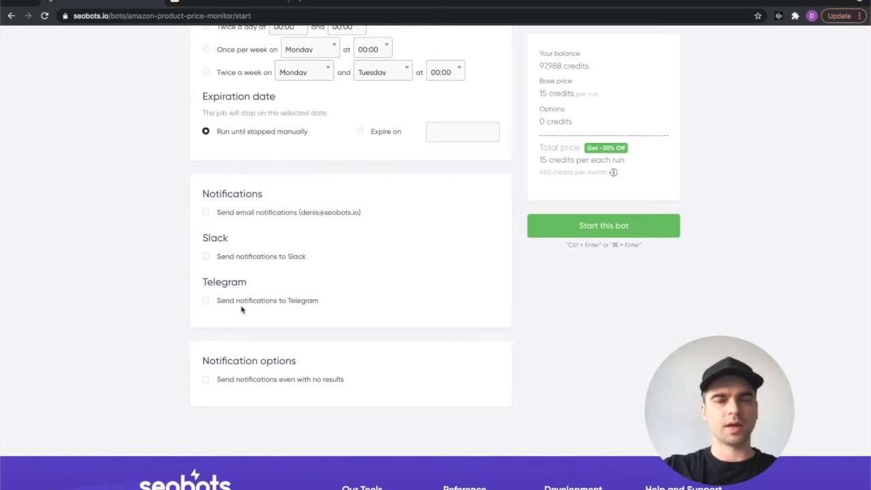
Step: Enable email notifications, leaving no-result notifications switched off
{"action": "left_click", "coordinate": [205, 212]}
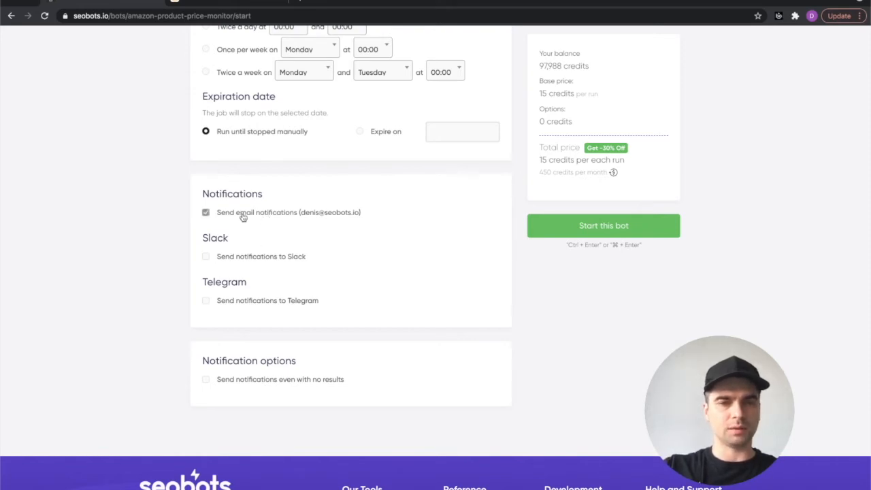
{"action": "scroll", "scroll_direction": "down", "scroll_amount": 3}
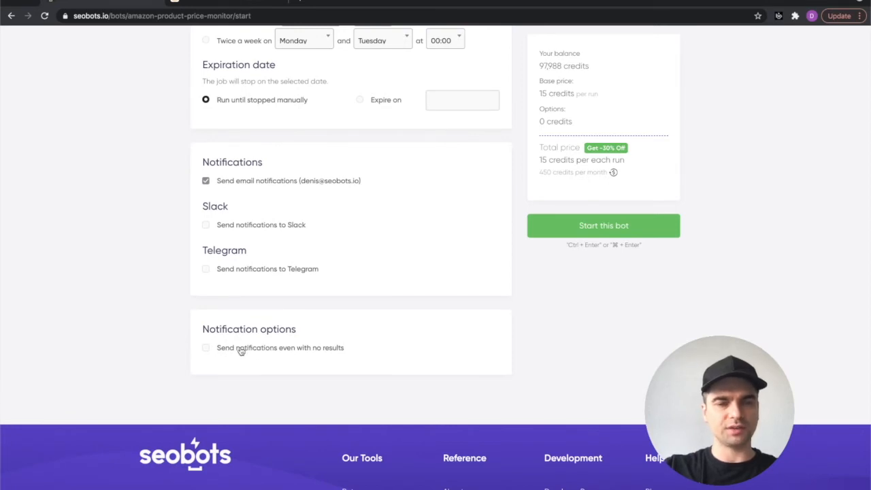
{"action": "left_click", "coordinate": [207, 348]}
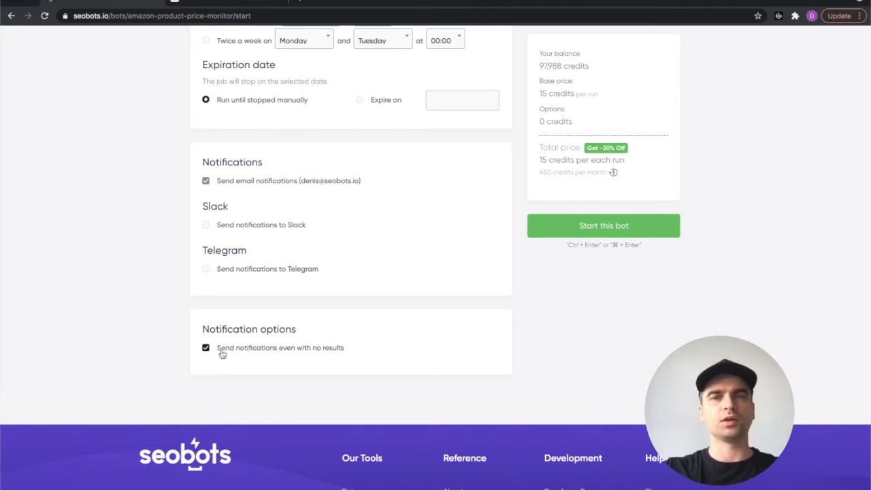
{"action": "left_click", "coordinate": [205, 348]}
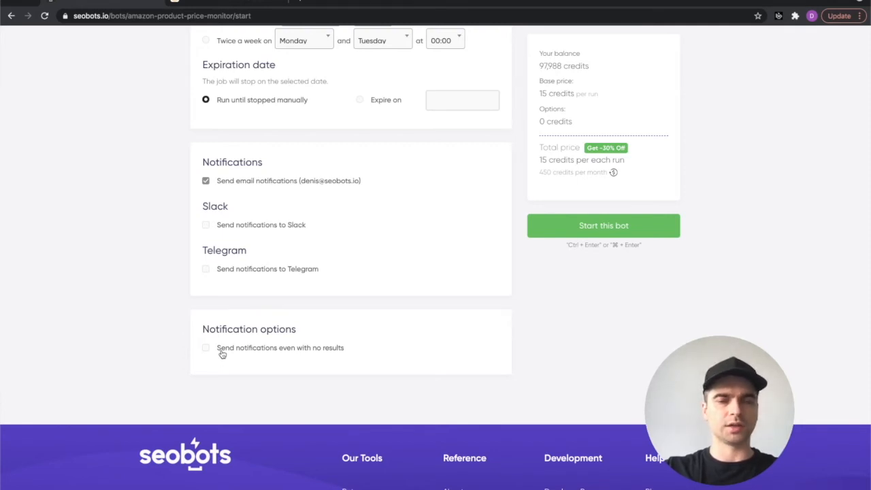
{"action": "mouse_move", "coordinate": [436, 327]}
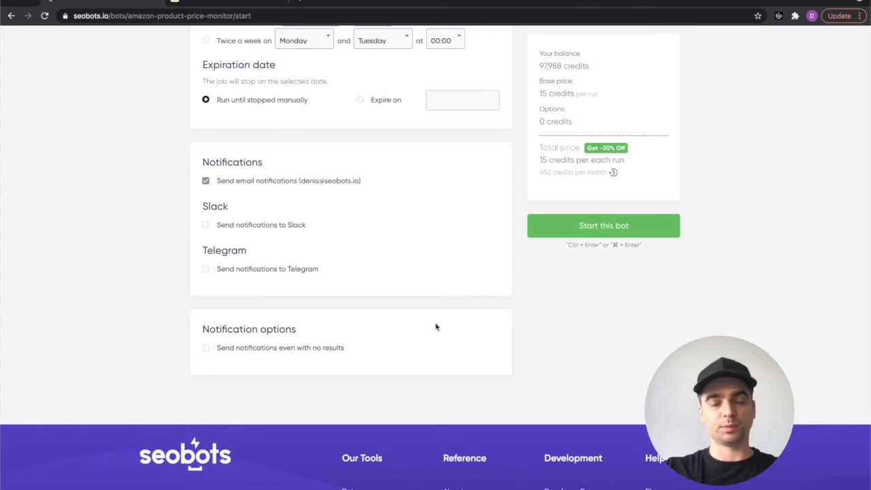
{"action": "mouse_move", "coordinate": [408, 347]}
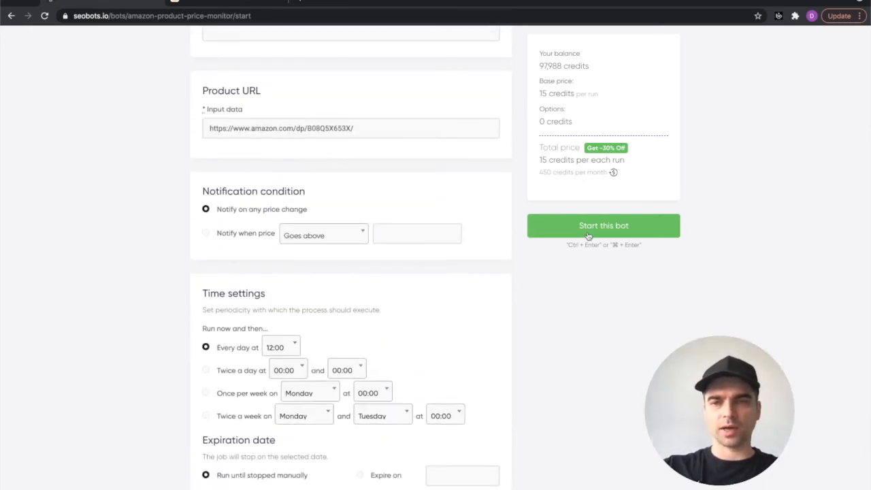
Step: Start the bot so the price monitor job appears active and recurring in My jobs
{"action": "left_click", "coordinate": [603, 226]}
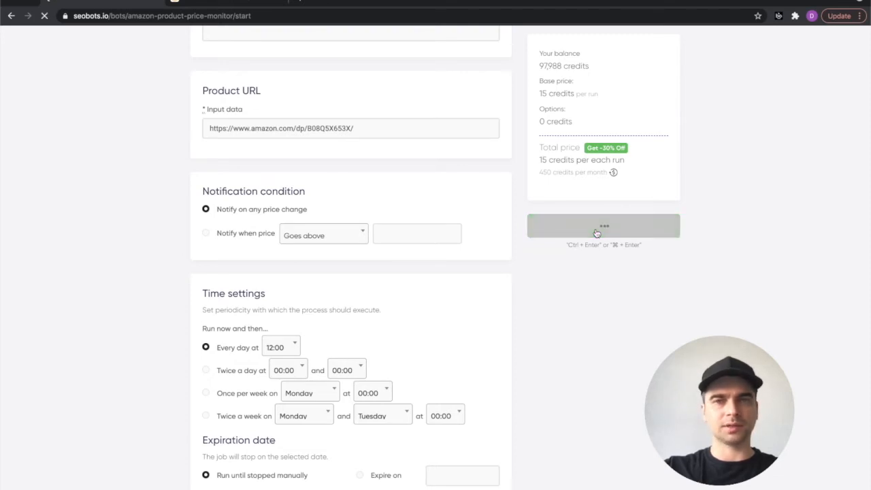
{"action": "left_click", "coordinate": [603, 226]}
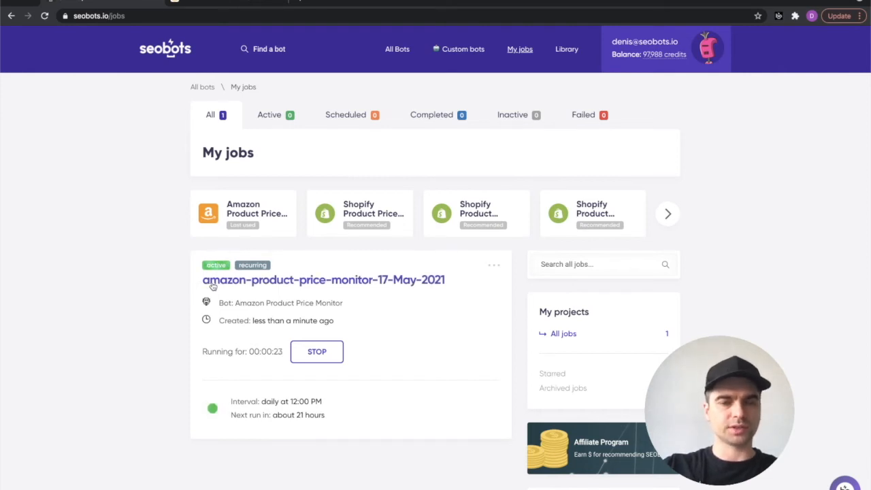
Step: Open the job details and expand the 17 May monitoring log entry showing price 19.95
{"action": "left_click", "coordinate": [324, 280]}
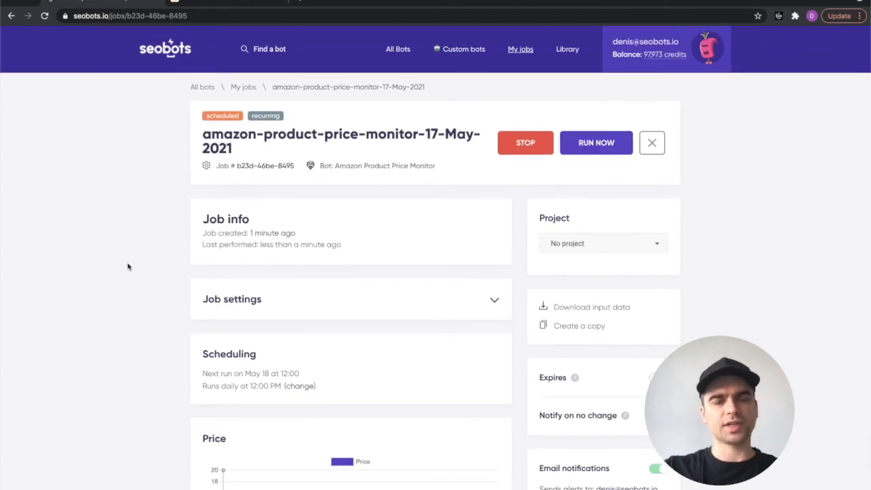
{"action": "scroll", "scroll_direction": "down", "scroll_amount": 3}
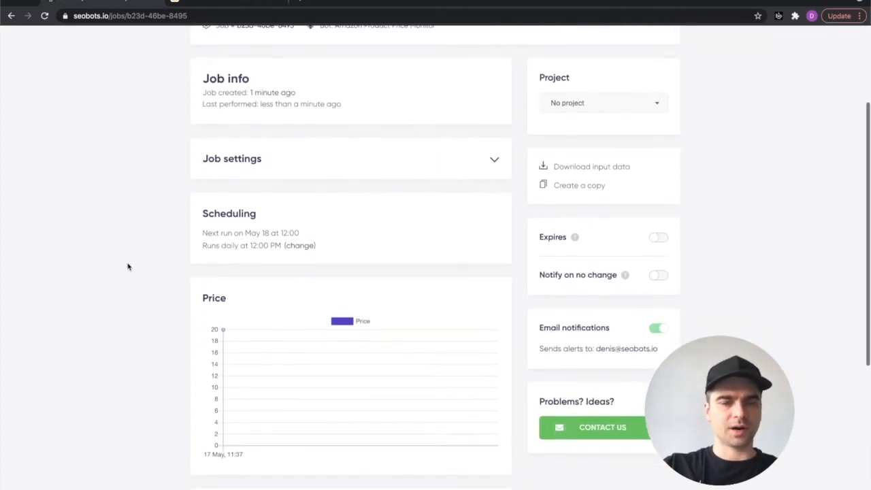
{"action": "mouse_move", "coordinate": [223, 328]}
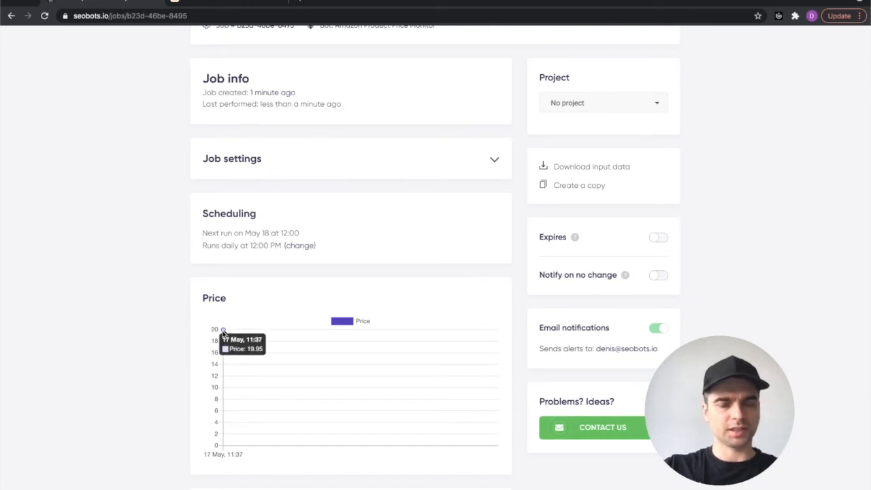
{"action": "scroll", "scroll_direction": "down", "scroll_amount": 3}
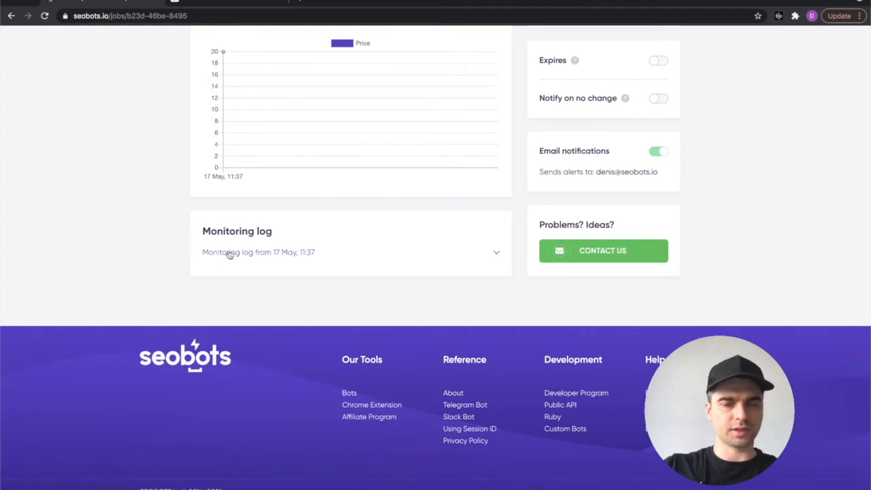
{"action": "left_click", "coordinate": [259, 251]}
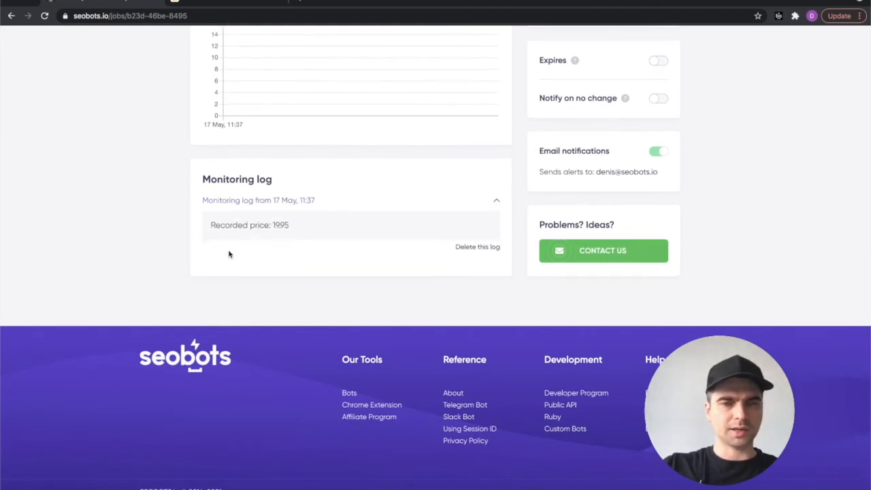
{"action": "left_click", "coordinate": [495, 200]}
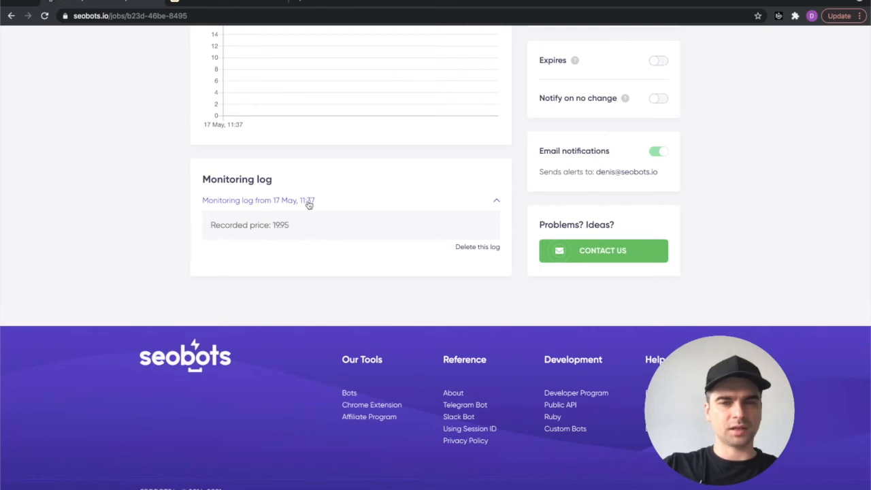
{"action": "mouse_move", "coordinate": [266, 226]}
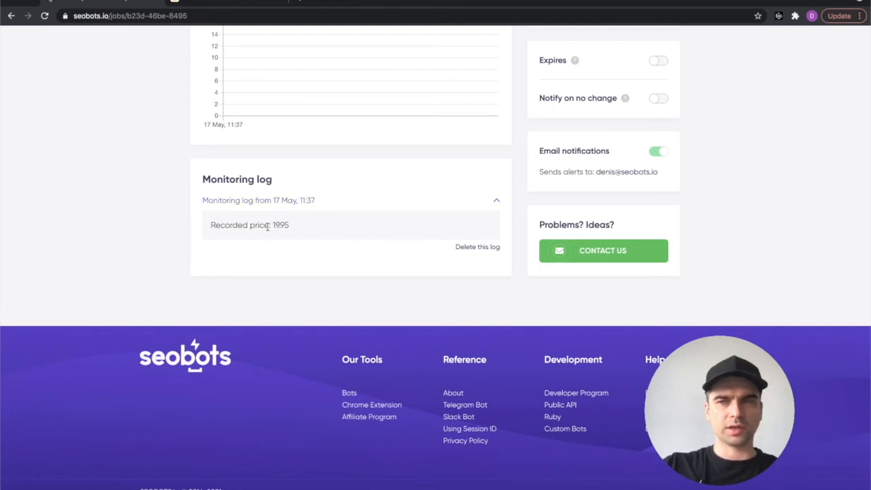
{"action": "mouse_move", "coordinate": [291, 230]}
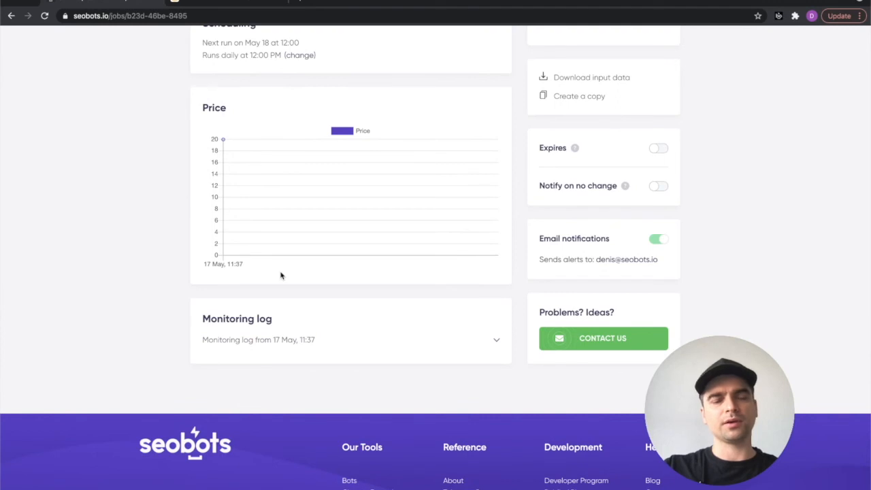
{"action": "mouse_move", "coordinate": [229, 142]}
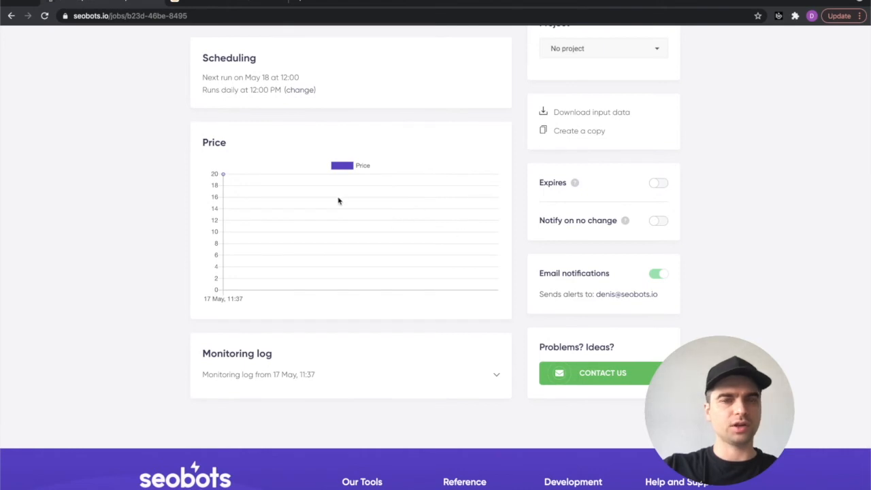
{"action": "scroll", "scroll_direction": "up", "scroll_amount": 3}
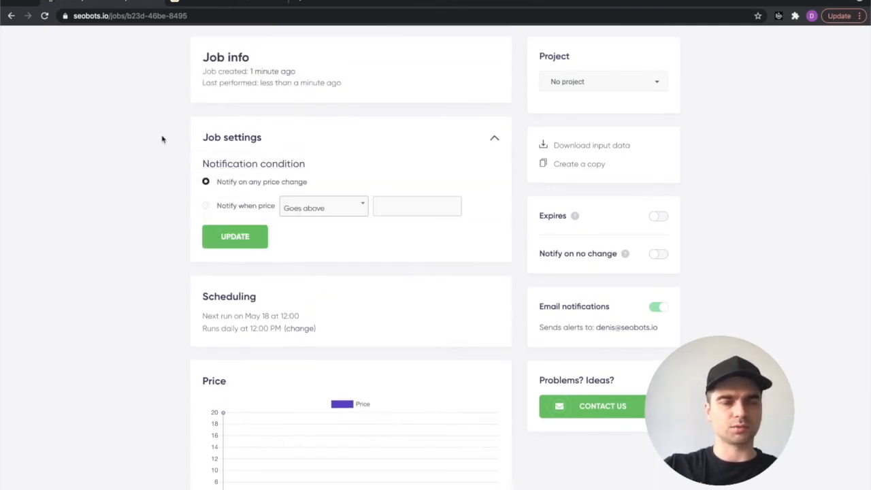
{"action": "scroll", "scroll_direction": "down", "scroll_amount": 3}
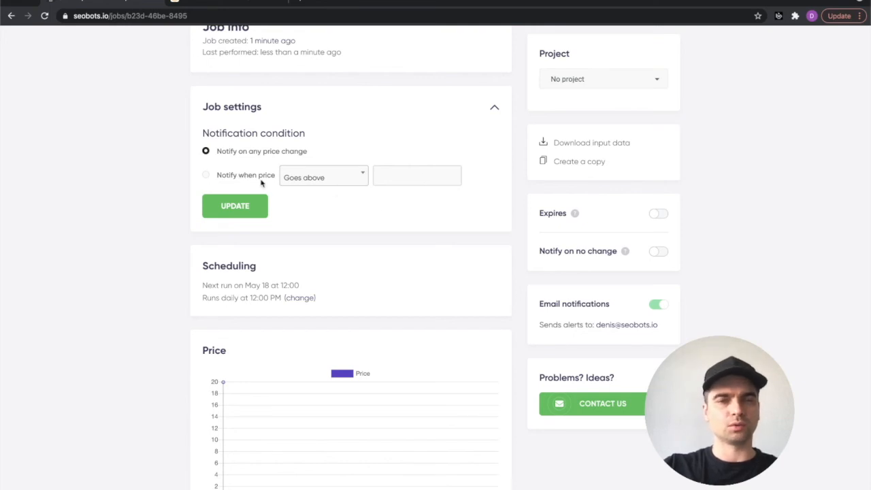
{"action": "scroll", "scroll_direction": "down", "scroll_amount": 3}
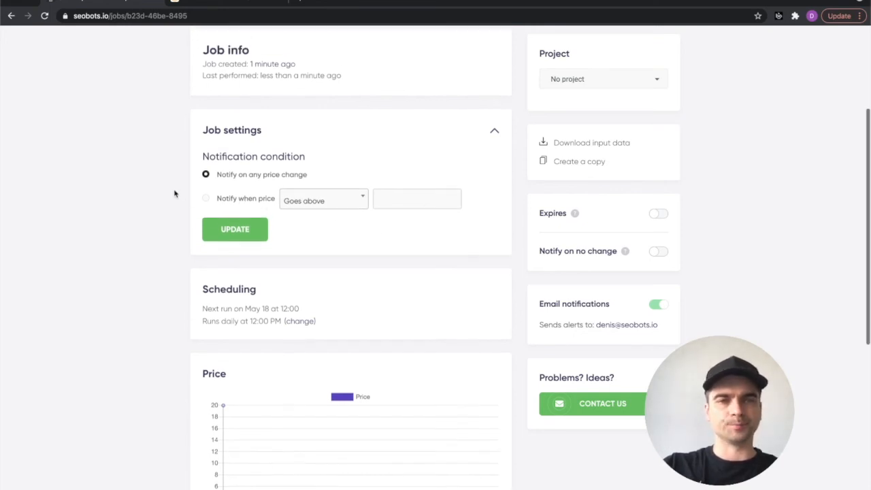
{"action": "left_click", "coordinate": [496, 130]}
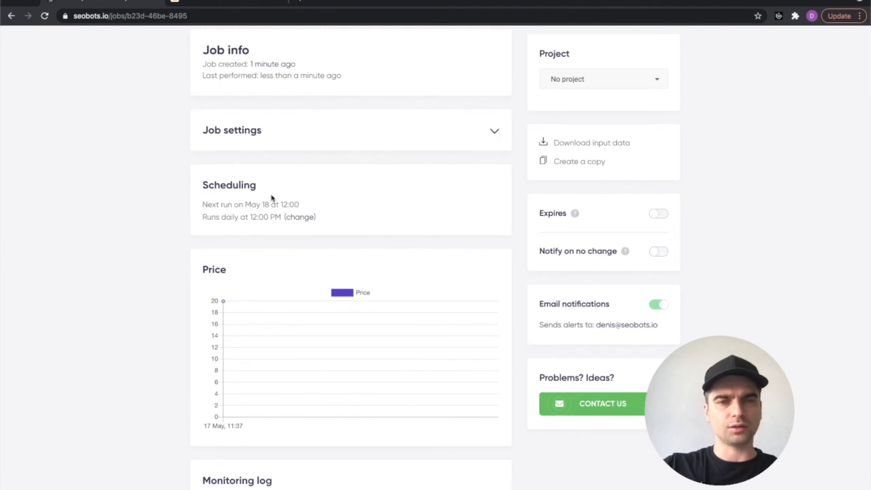
{"action": "left_click", "coordinate": [300, 217]}
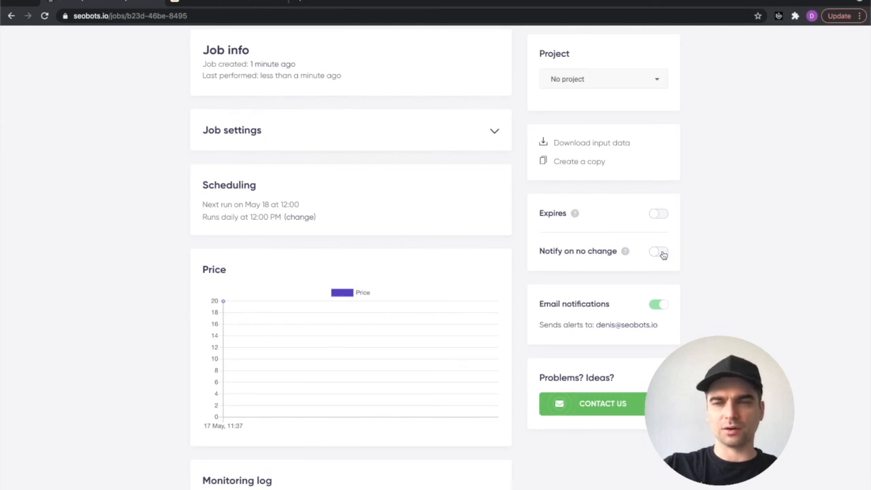
{"action": "mouse_move", "coordinate": [659, 212]}
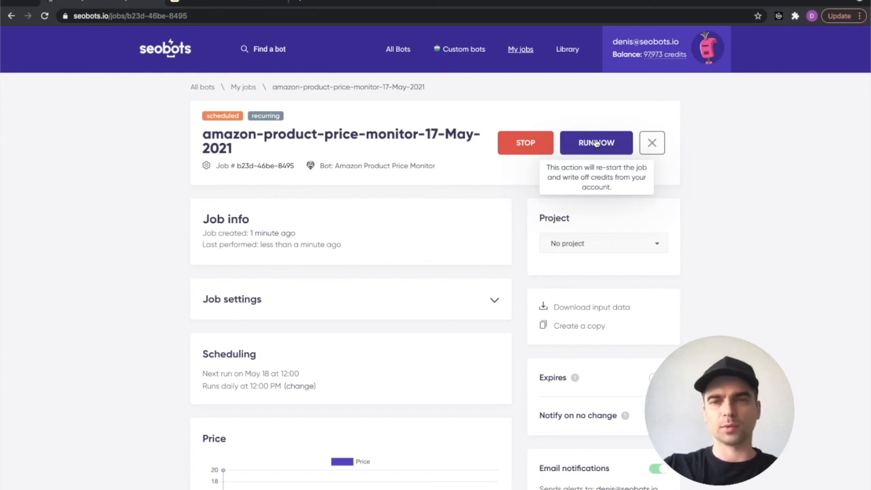
Step: Run the monitoring job again now, spending credits on the extra run
{"action": "left_click", "coordinate": [596, 143]}
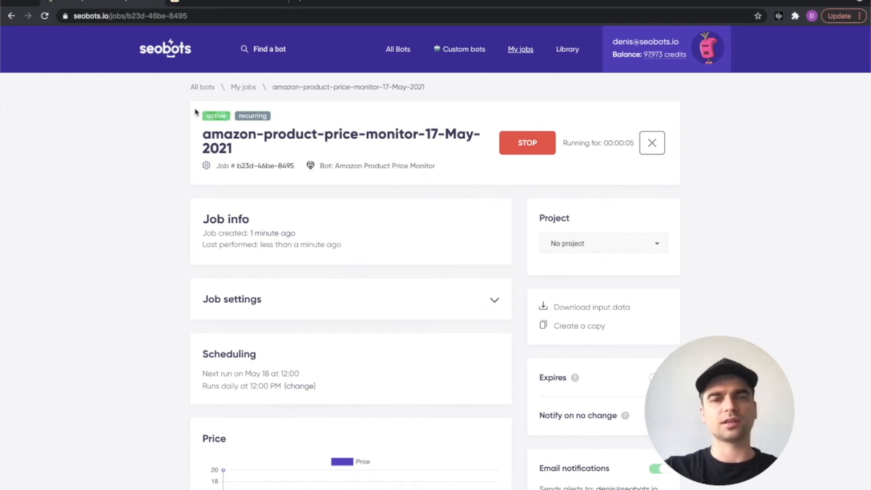
{"action": "mouse_move", "coordinate": [189, 125]}
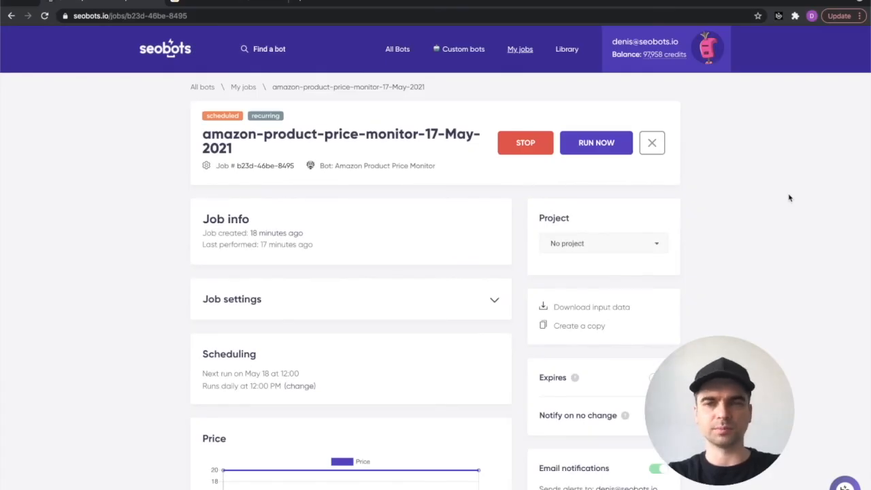
{"action": "scroll", "scroll_direction": "down", "scroll_amount": 3}
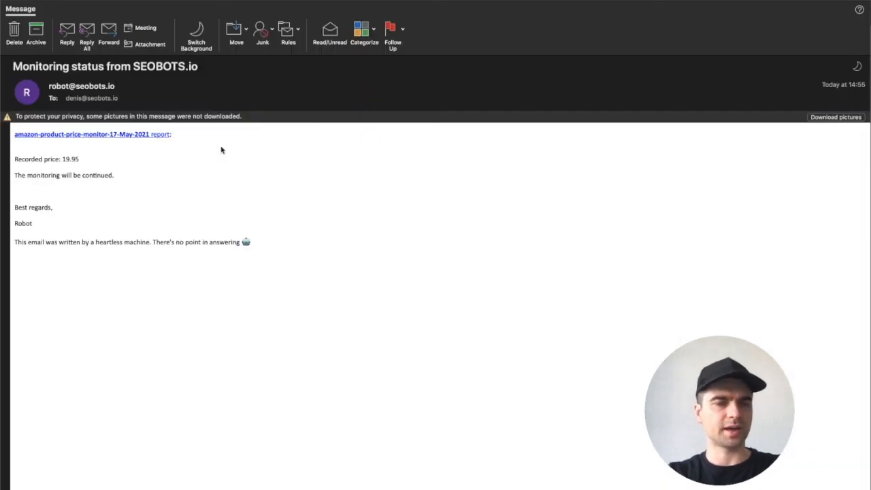
{"action": "mouse_move", "coordinate": [102, 111]}
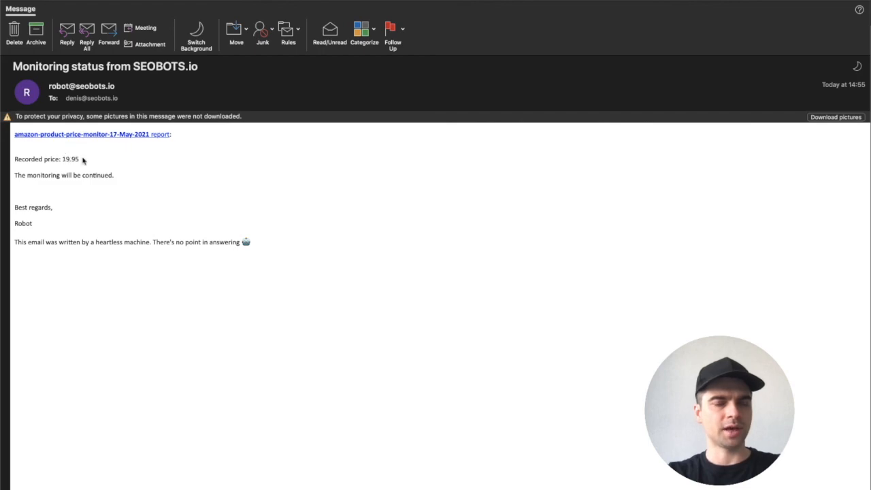
Step: Read the 'Monitoring status from SEOBOTS.io' email reporting price 19.95
{"action": "left_click", "coordinate": [92, 135]}
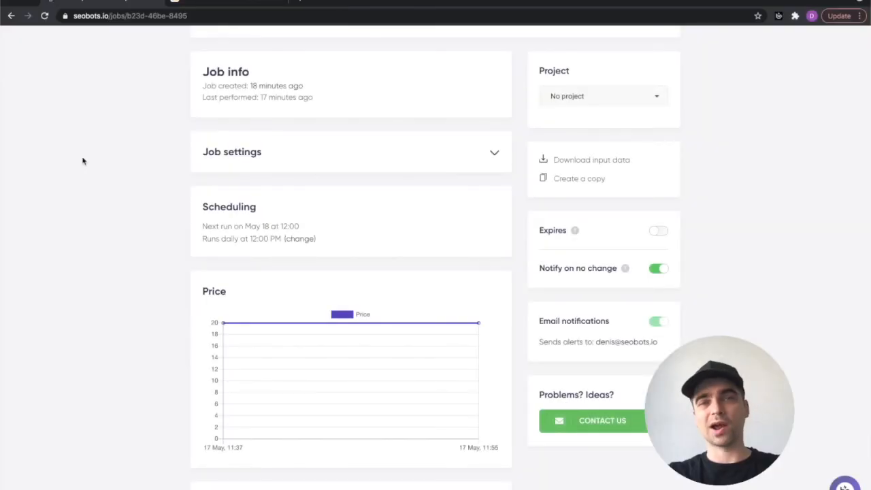